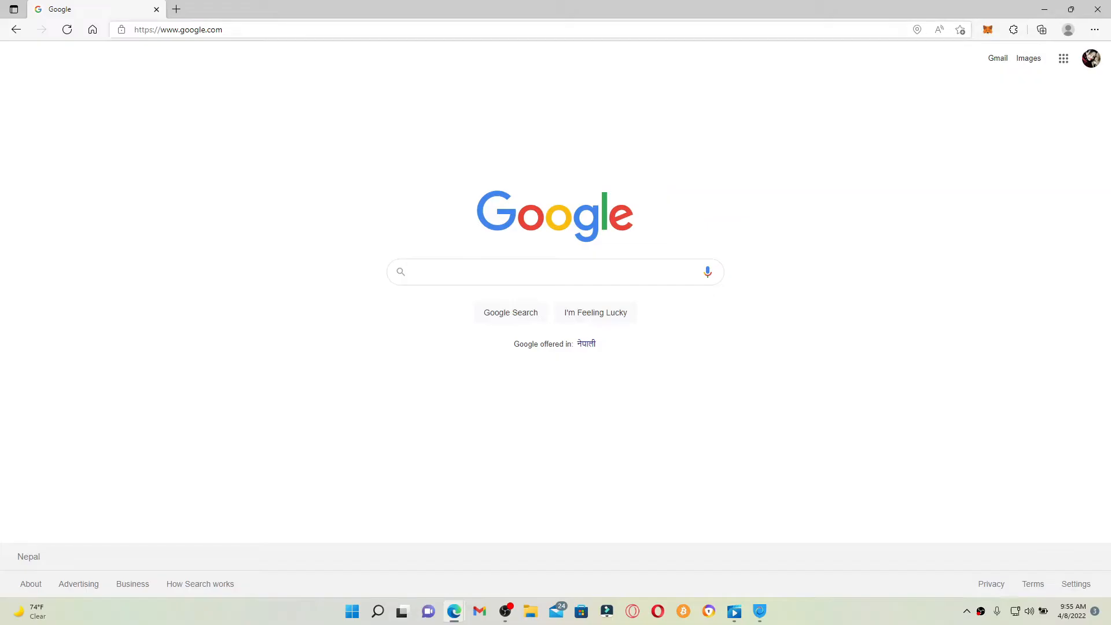
click(177, 30)
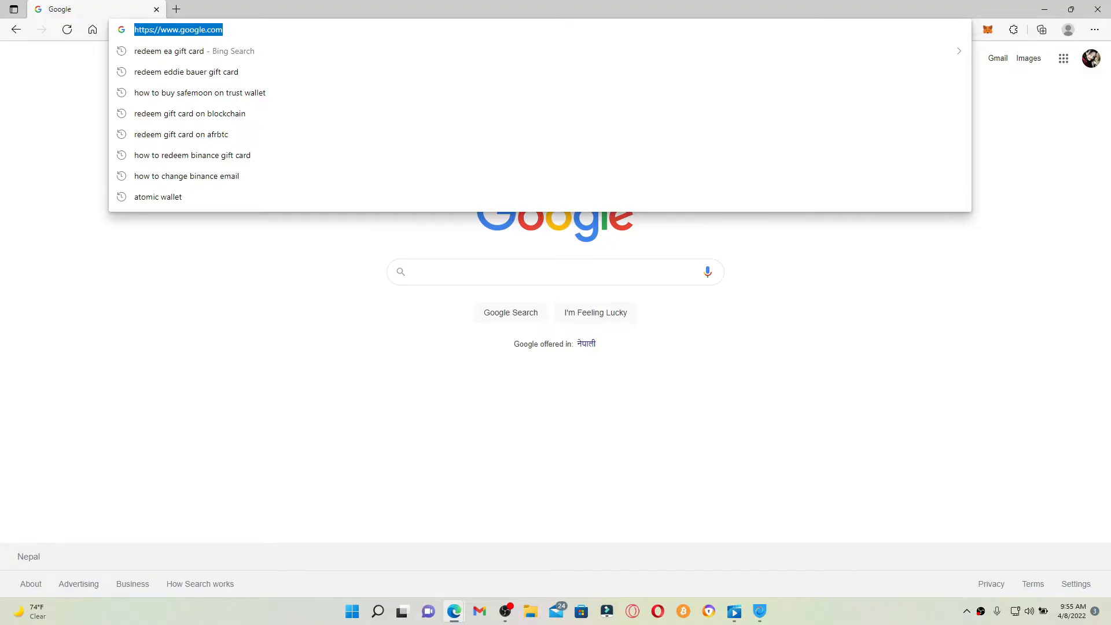
text(www.ea.com/redeem)
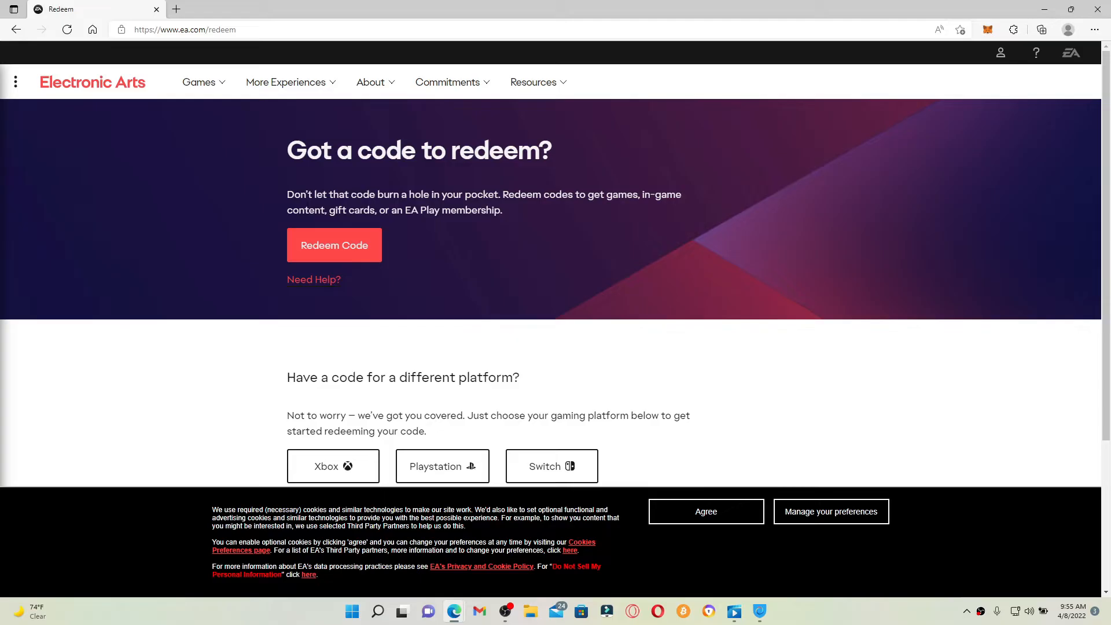
mouse_move(297, 312)
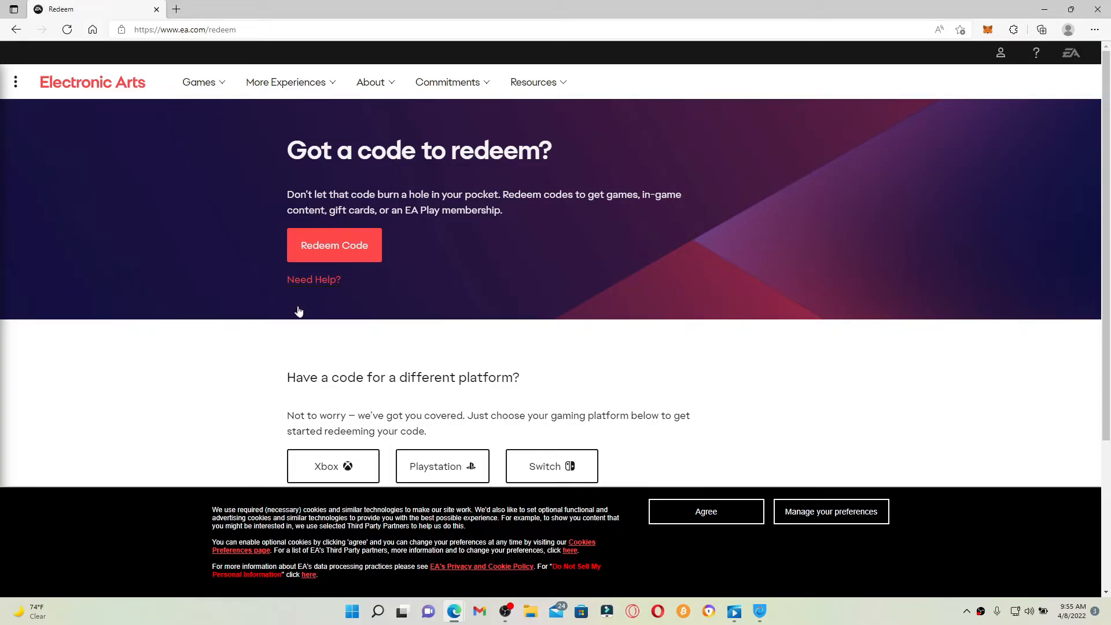
mouse_move(334, 244)
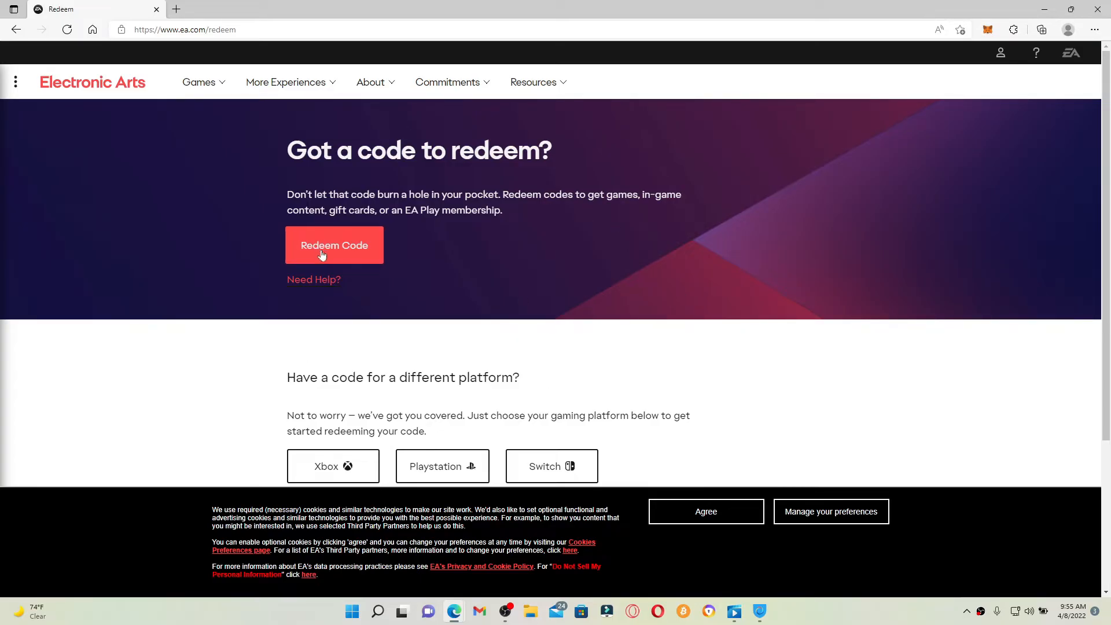
- Start redemption with the red Redeem Code button
click(334, 244)
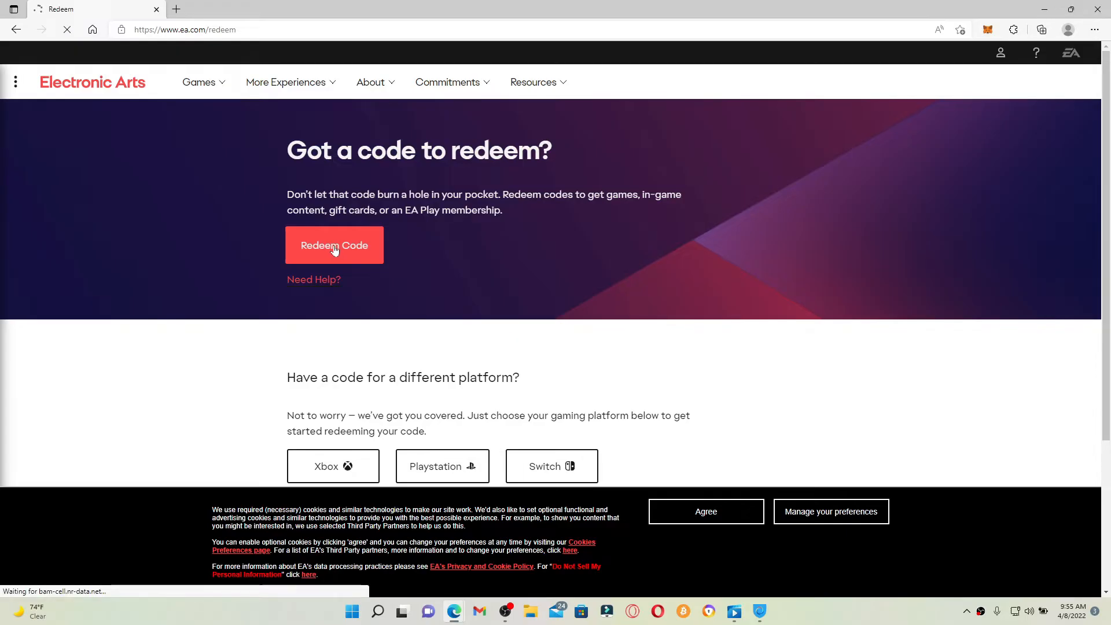
- Enter account credentials in the phone or email field and sign in
click(334, 244)
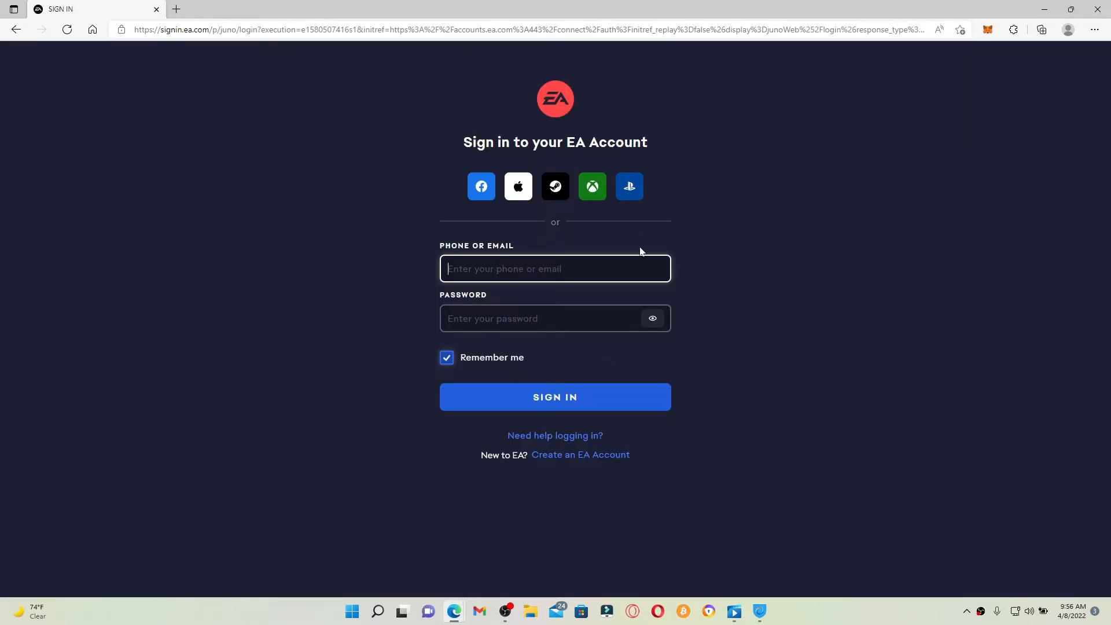
mouse_move(628, 186)
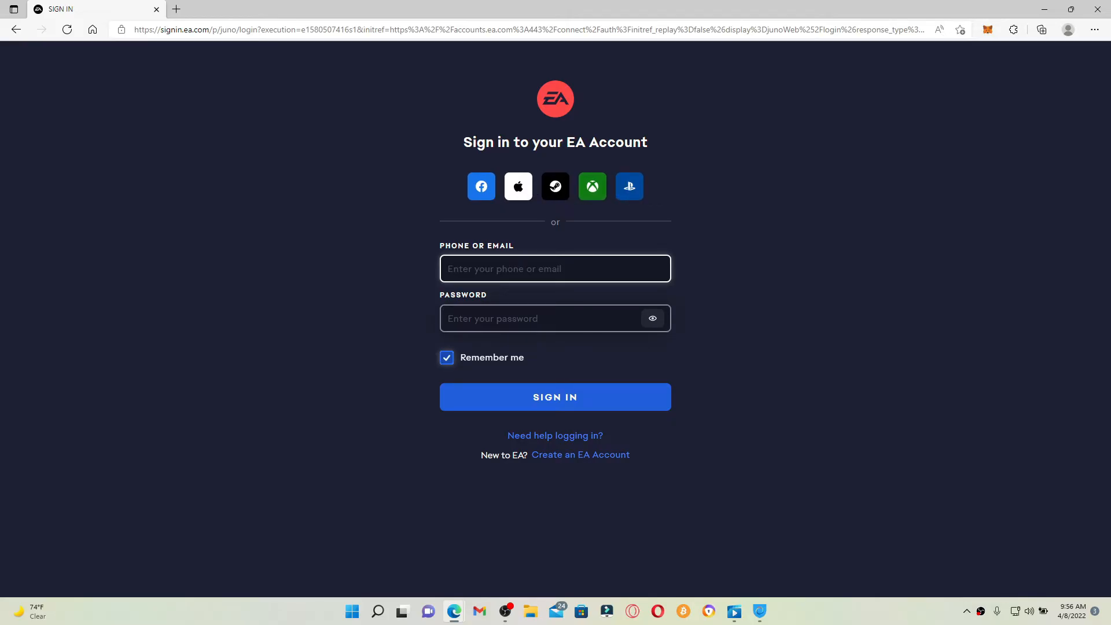
mouse_move(555, 397)
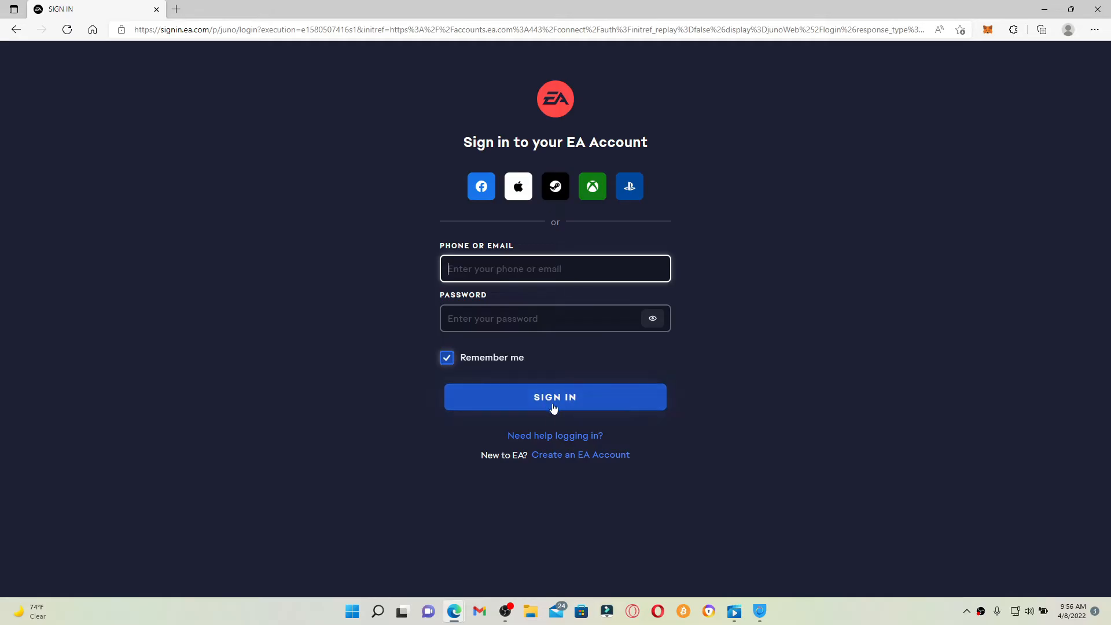
click(555, 397)
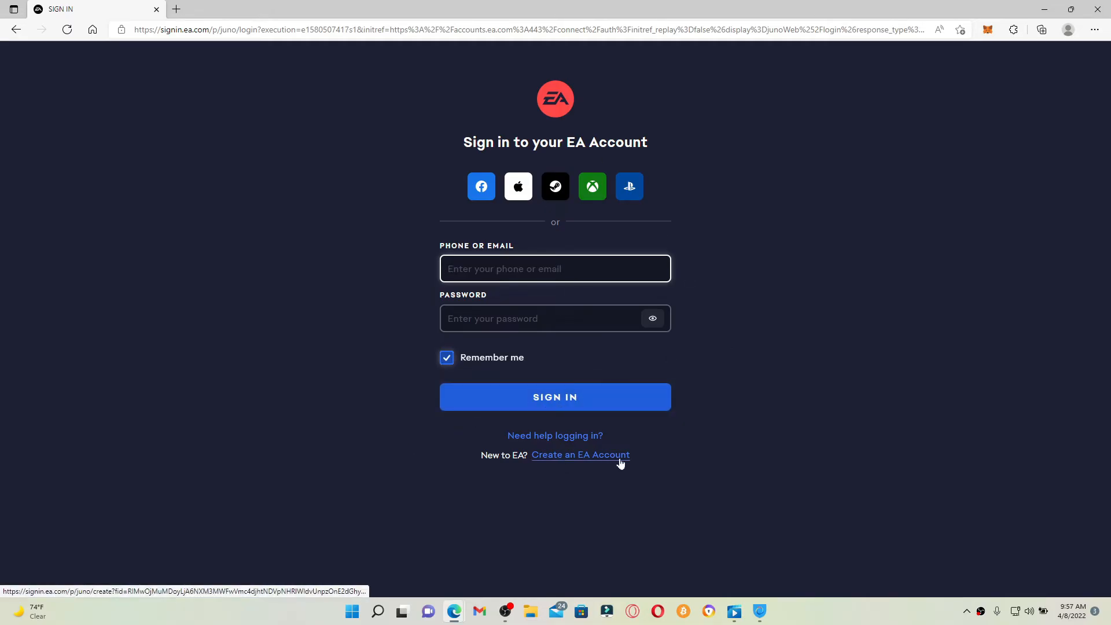
mouse_move(590, 465)
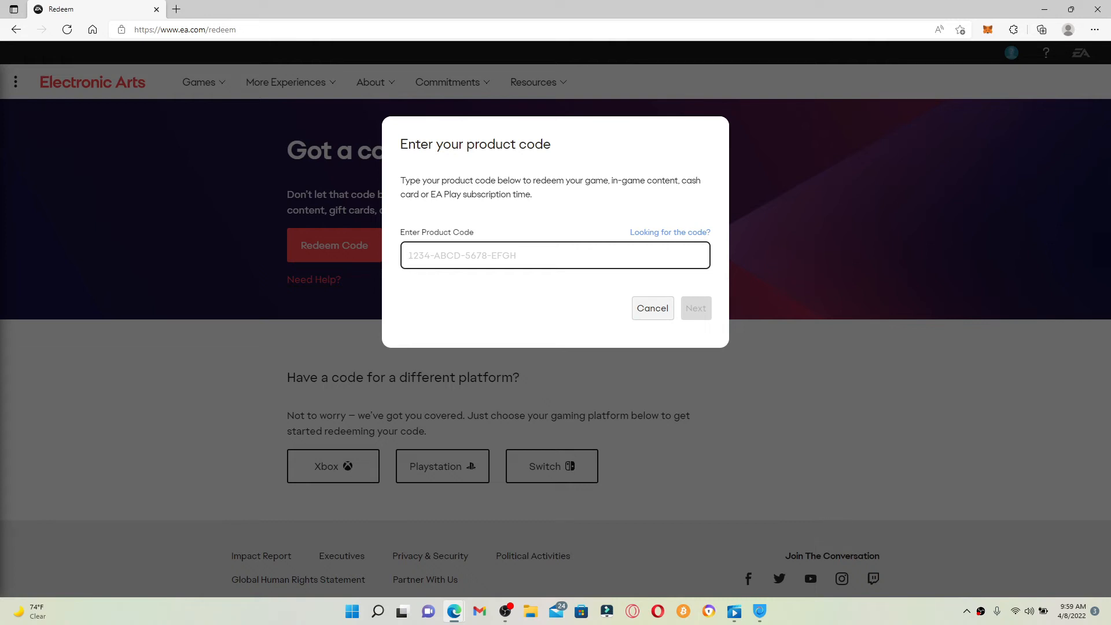
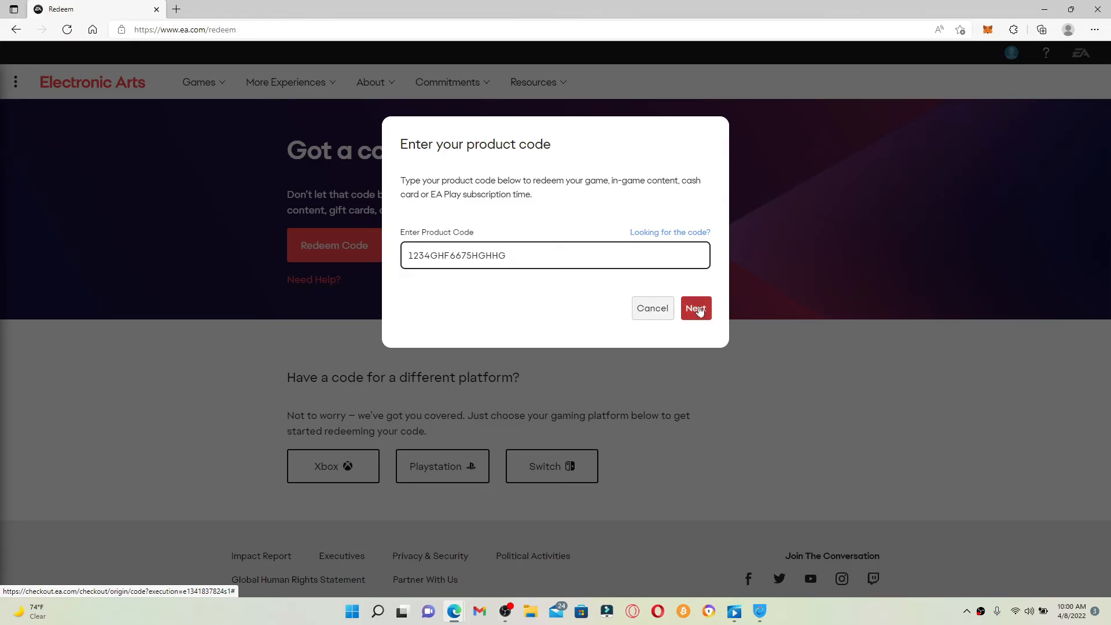
mouse_move(886, 185)
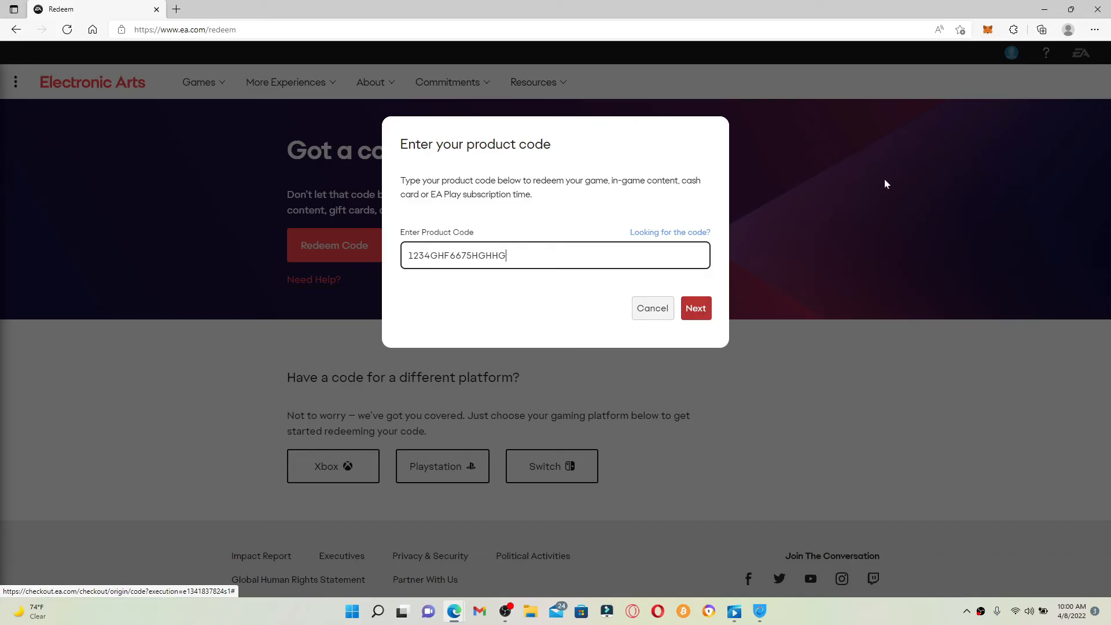